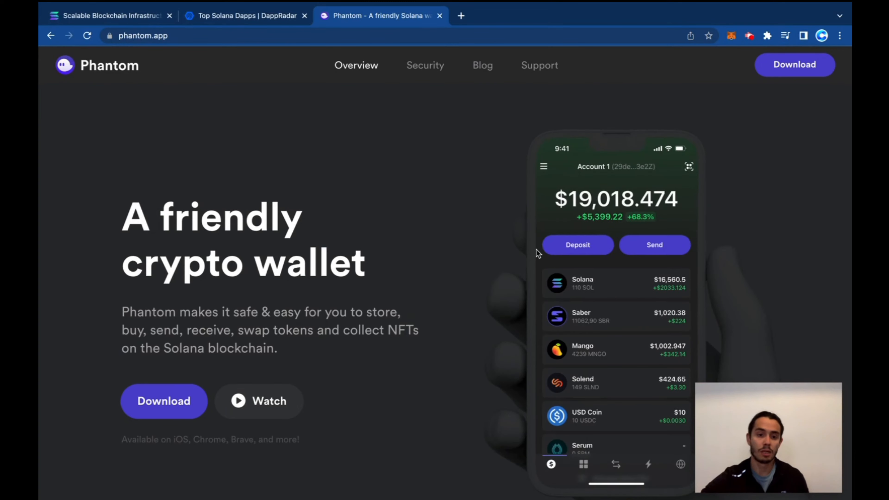
mouse_move(331, 332)
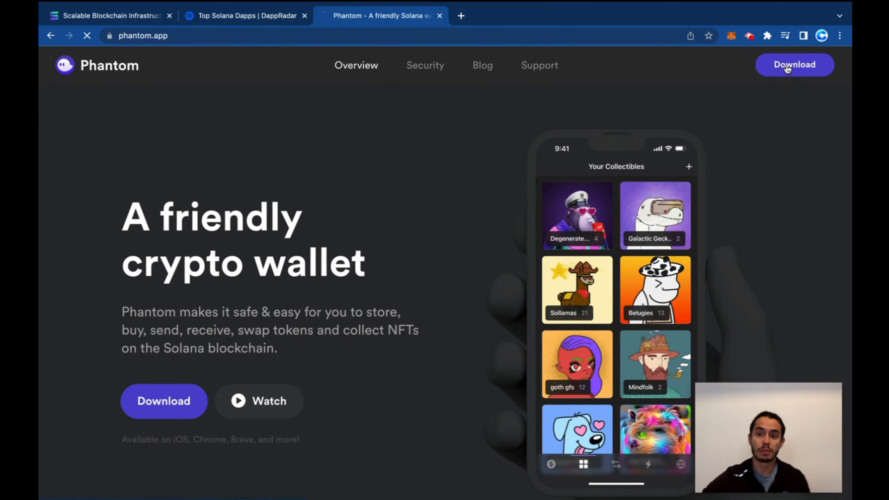
Install the Phantom extension for Chrome from the Web Store, confirming Add extension.
click(793, 64)
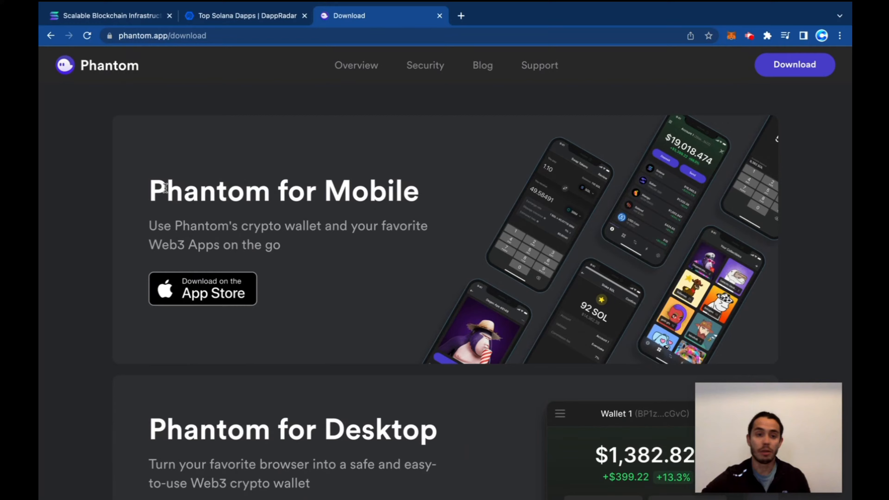
scroll(down, 3)
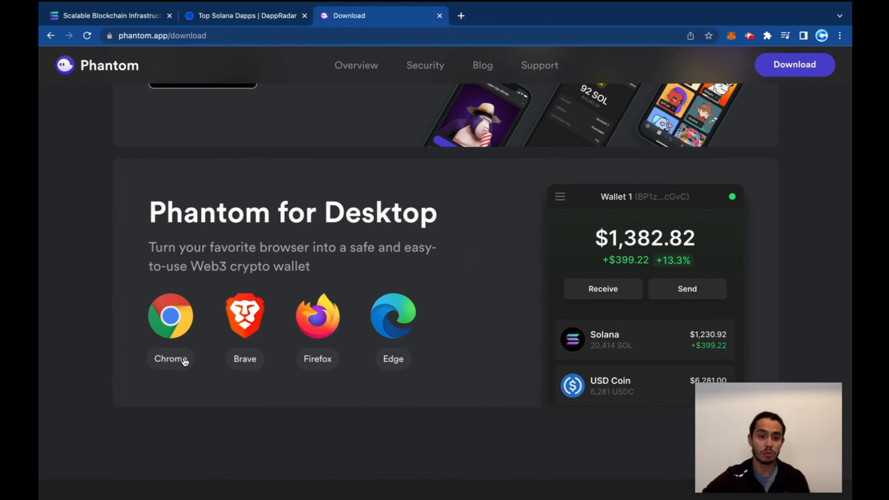
click(170, 316)
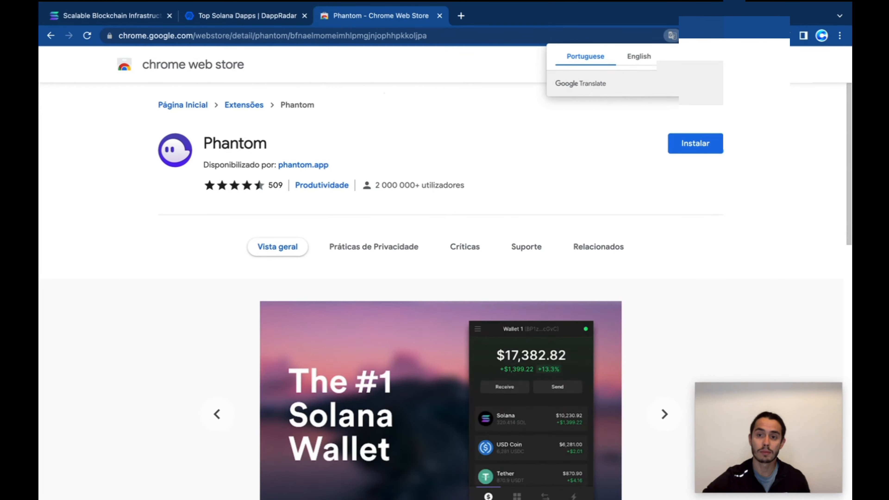
click(695, 143)
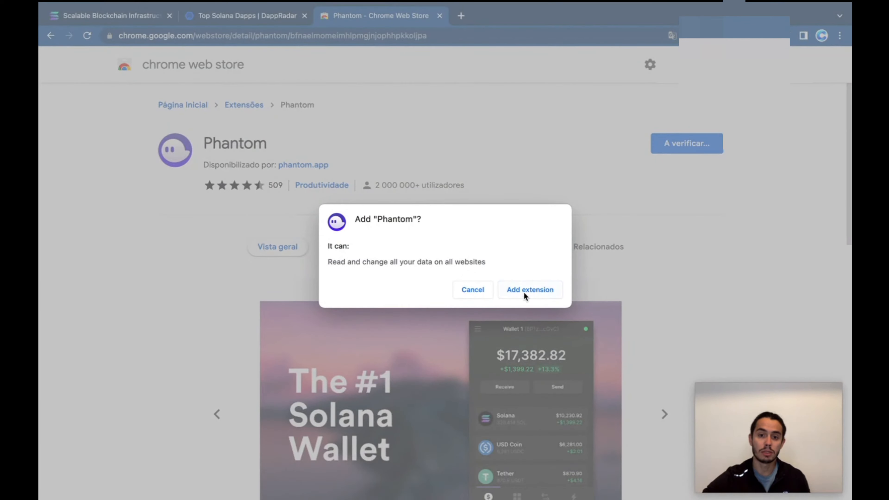
click(529, 290)
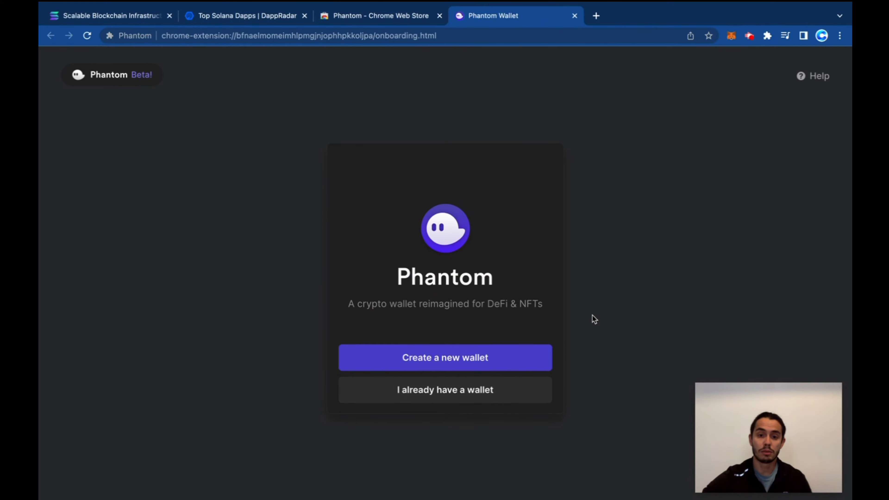
Create a new password-protected wallet, accept the terms, confirm the recovery phrase is saved and finish onboarding.
click(445, 357)
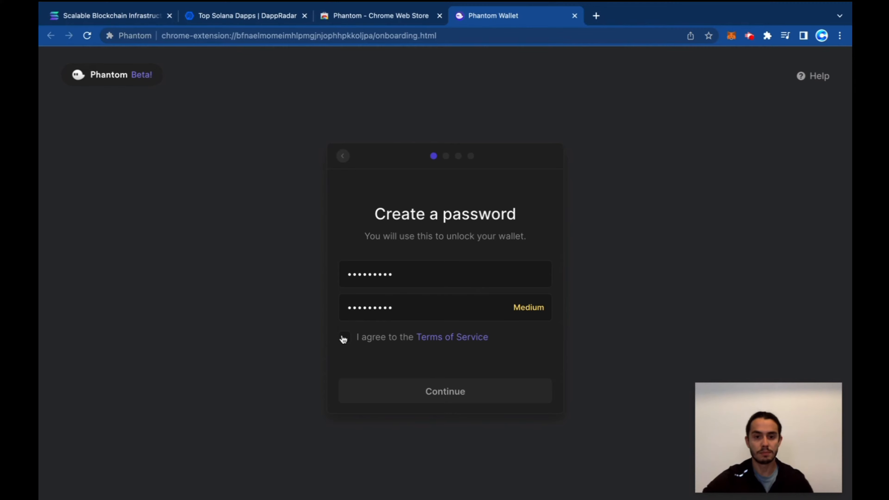
click(445, 391)
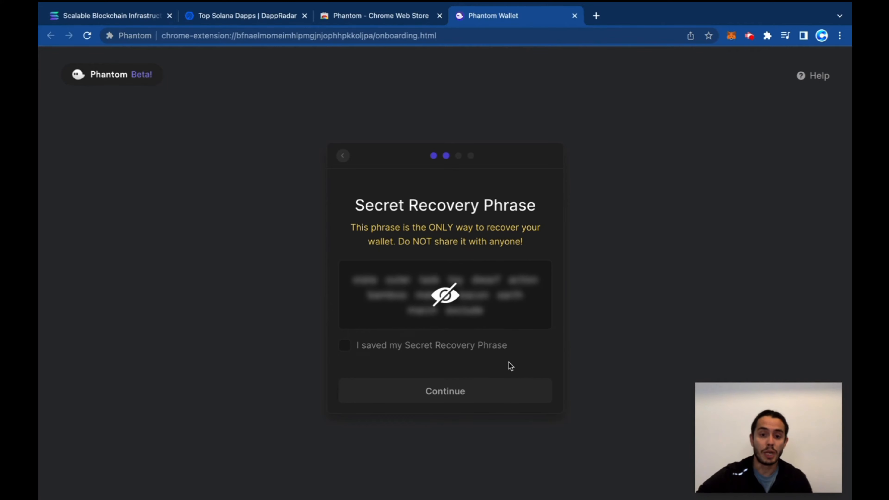
click(344, 345)
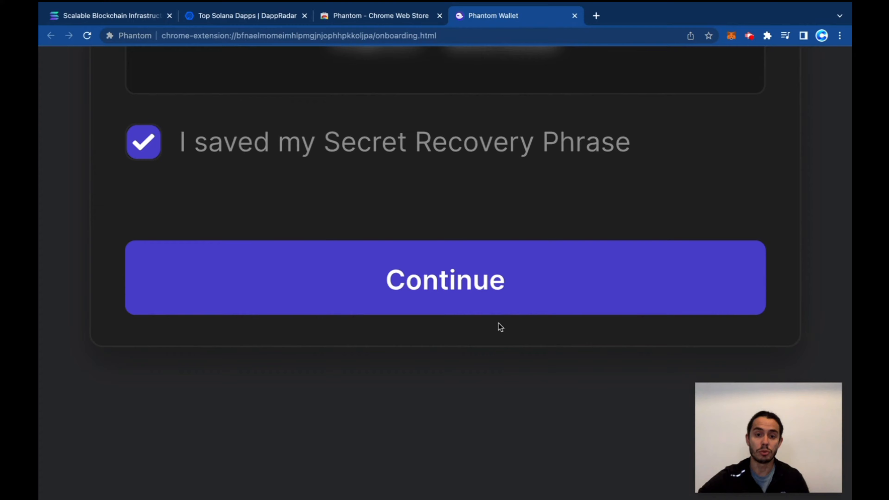
click(444, 278)
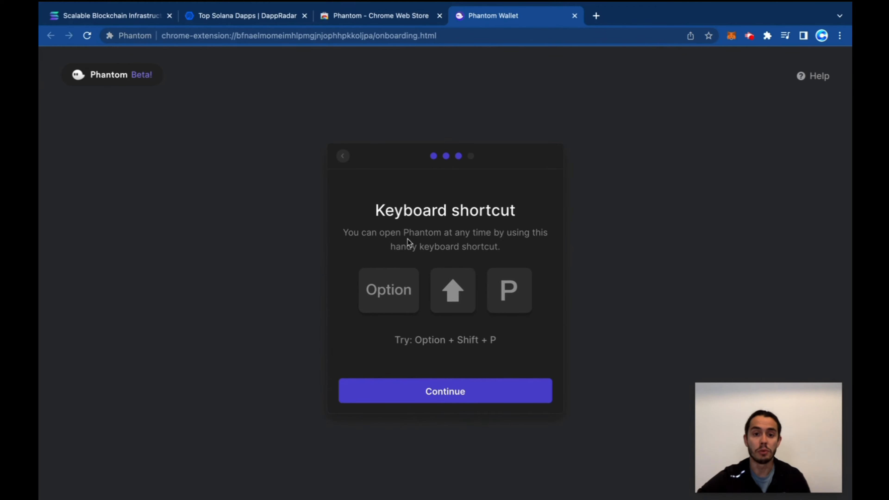
mouse_move(449, 344)
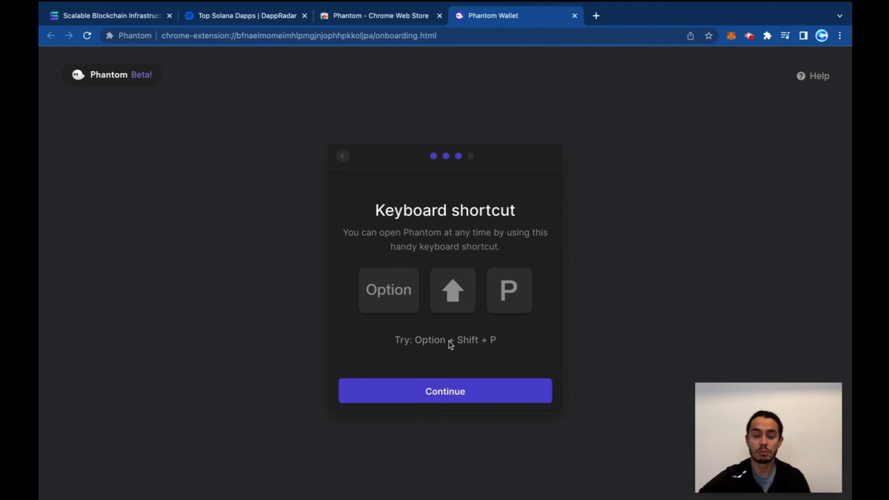
click(444, 390)
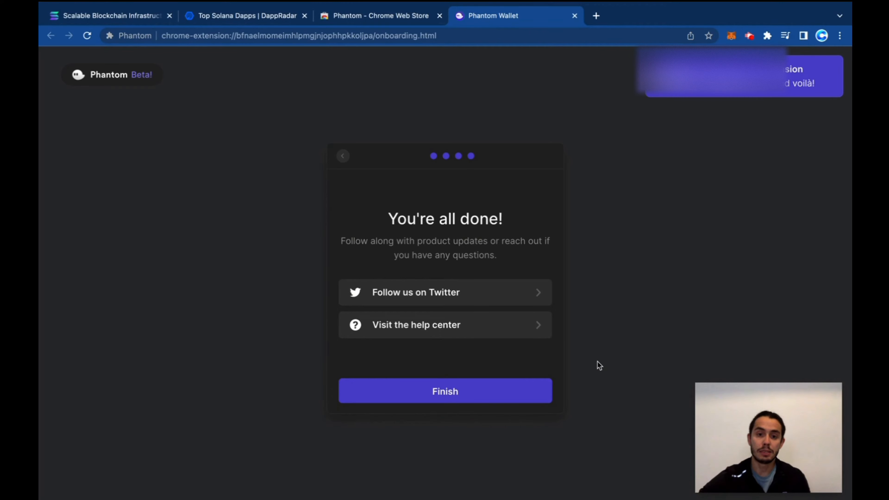
click(444, 390)
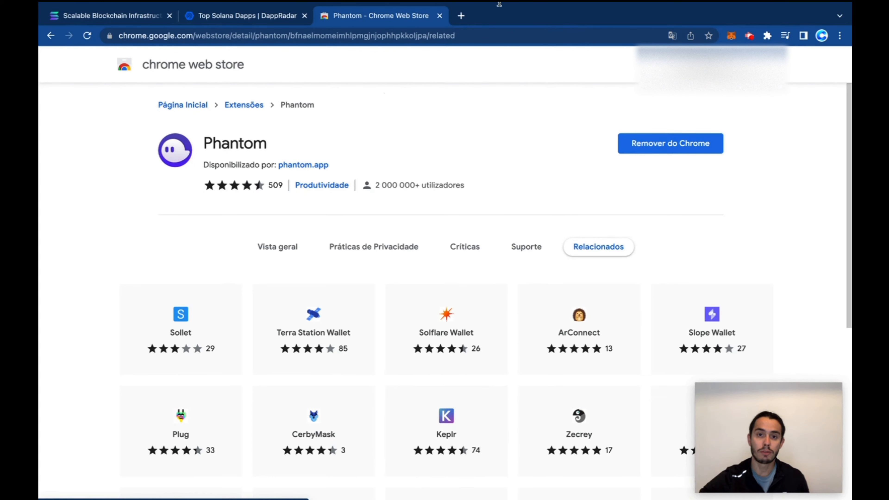
Pin the Phantom extension, open the wallet and view its deposit options.
click(460, 16)
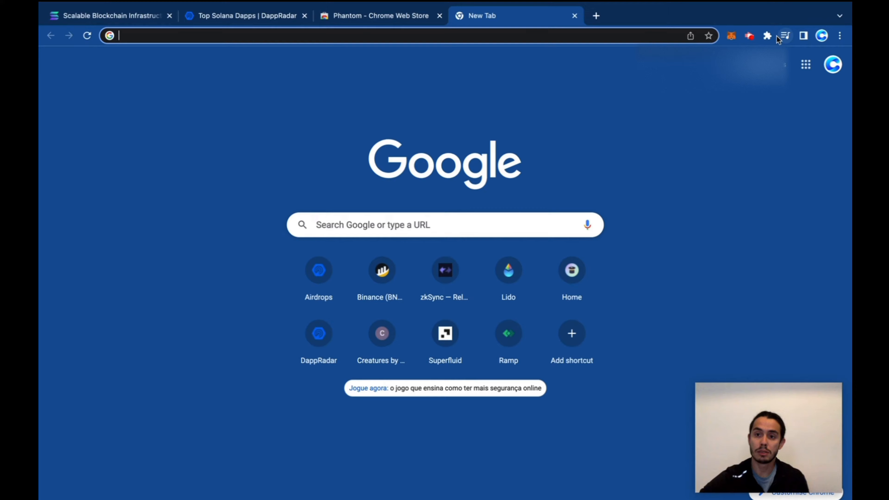
click(767, 35)
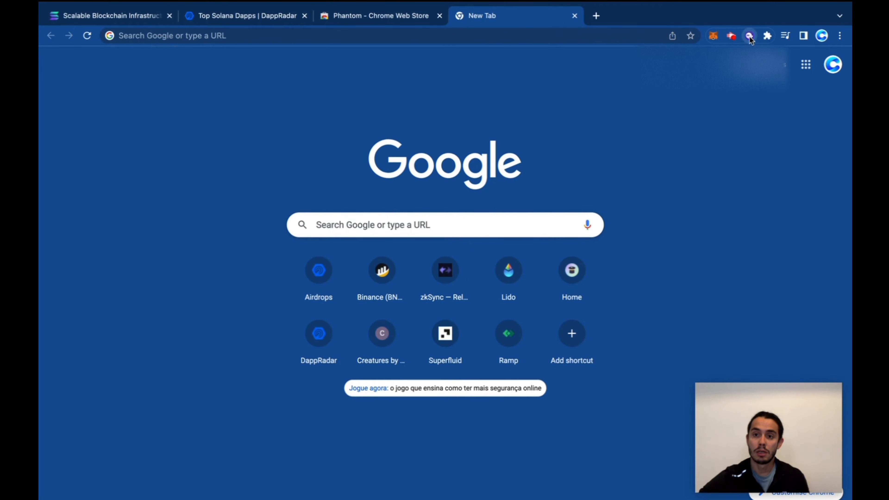
click(749, 36)
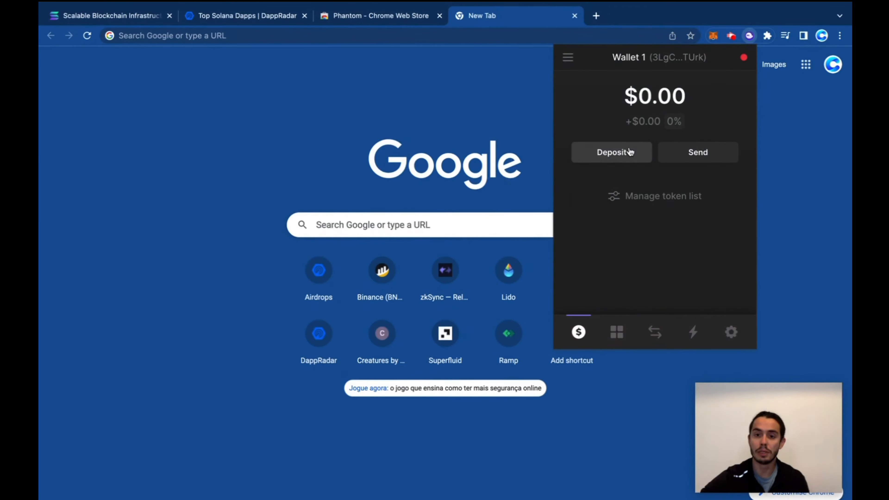
click(611, 152)
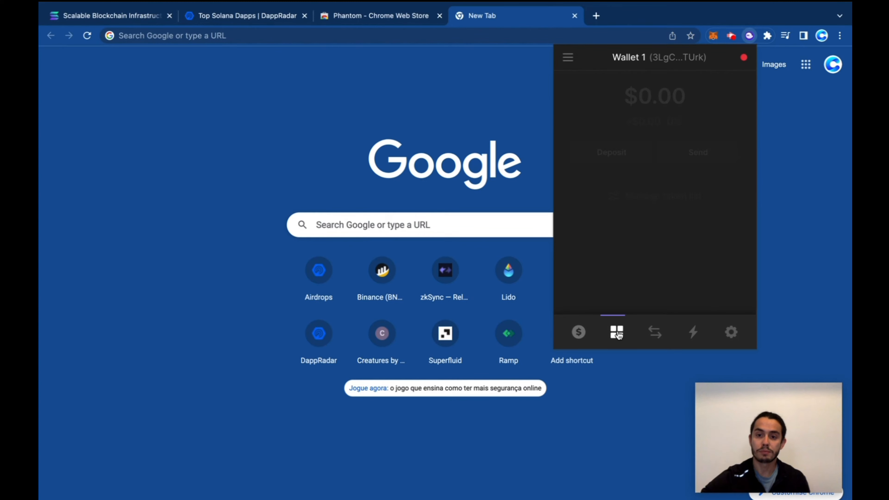
Browse the wallet's Collectibles, Activity and Settings views, then return to the balance overview.
click(616, 332)
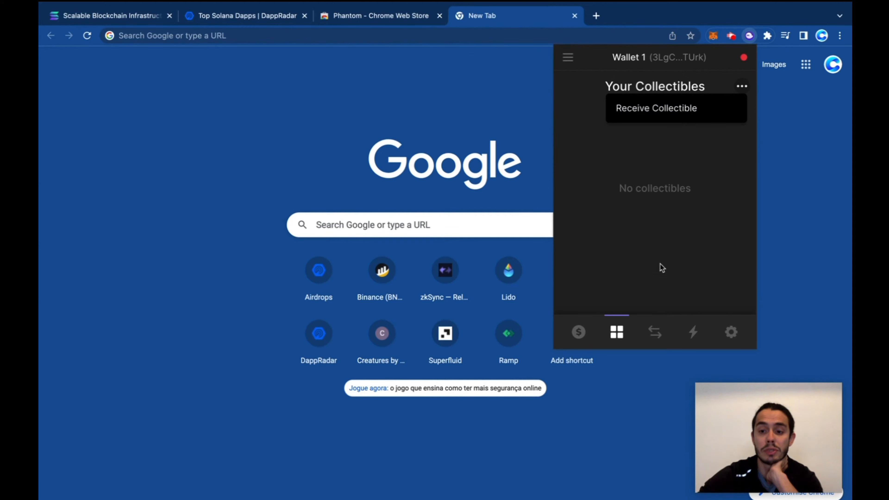
click(654, 332)
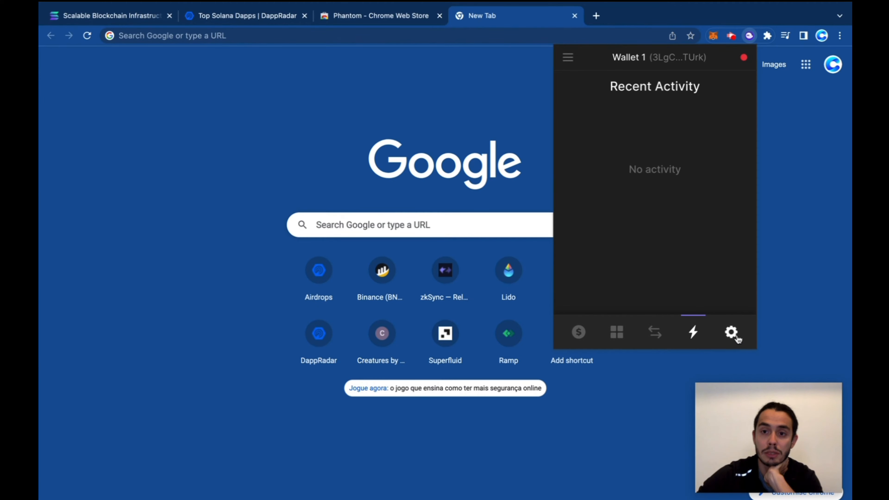
click(731, 332)
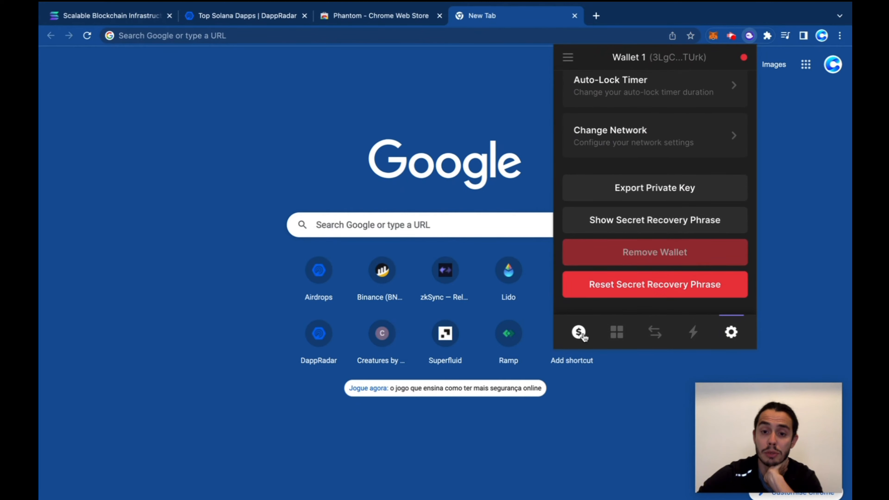
click(567, 56)
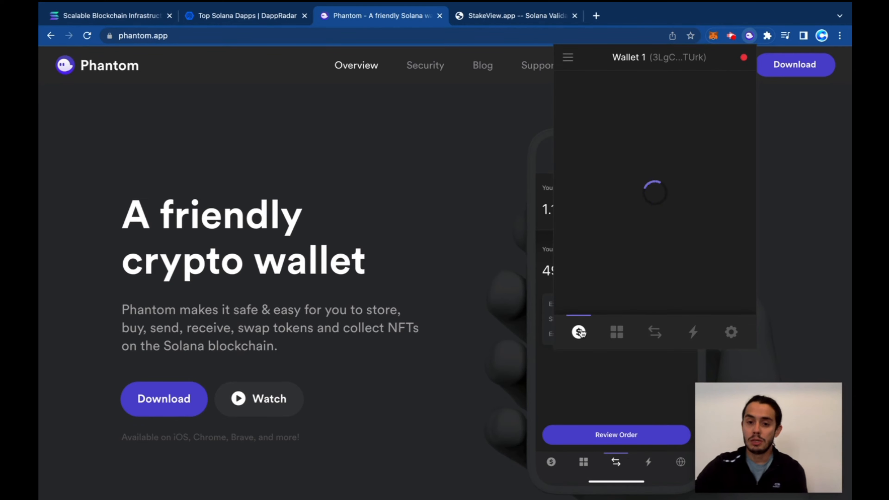
Open the Solana token's Start earning SOL validator list, then switch to the StakeView.app rankings.
click(577, 332)
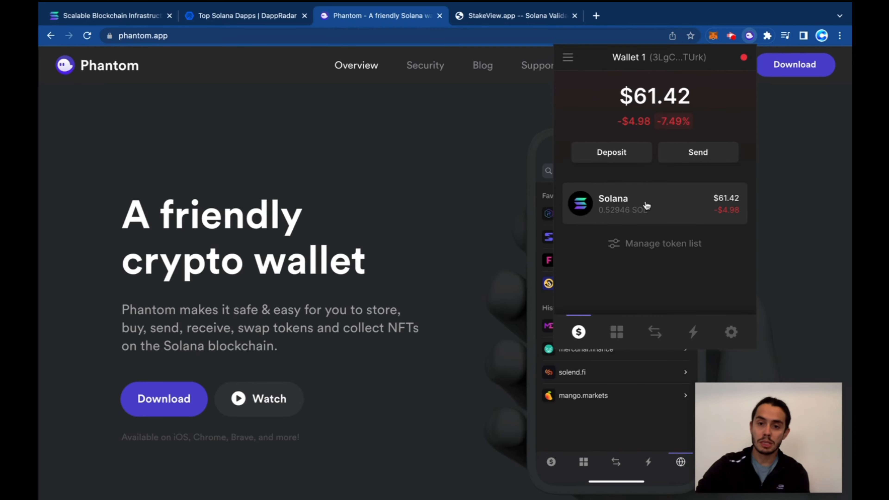
mouse_move(662, 204)
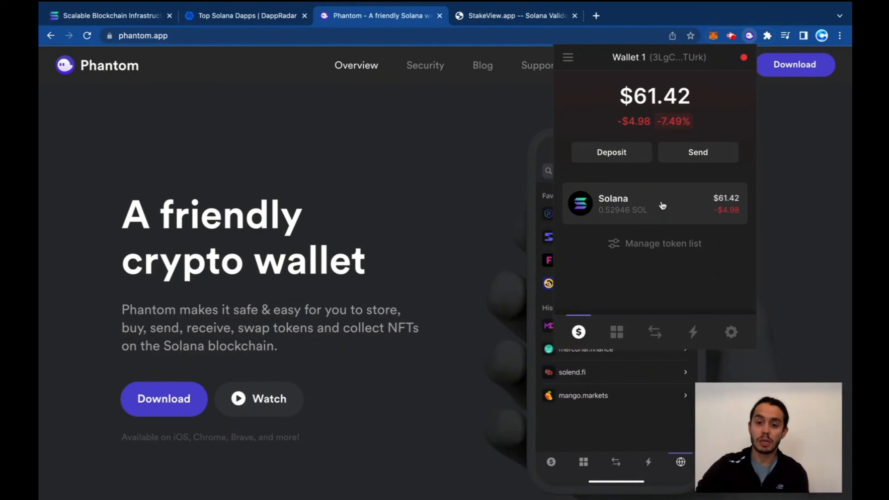
click(654, 204)
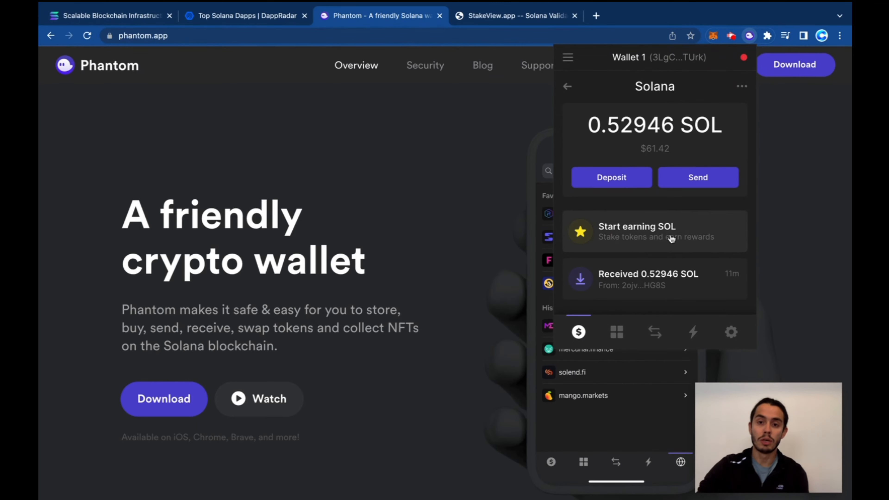
click(654, 232)
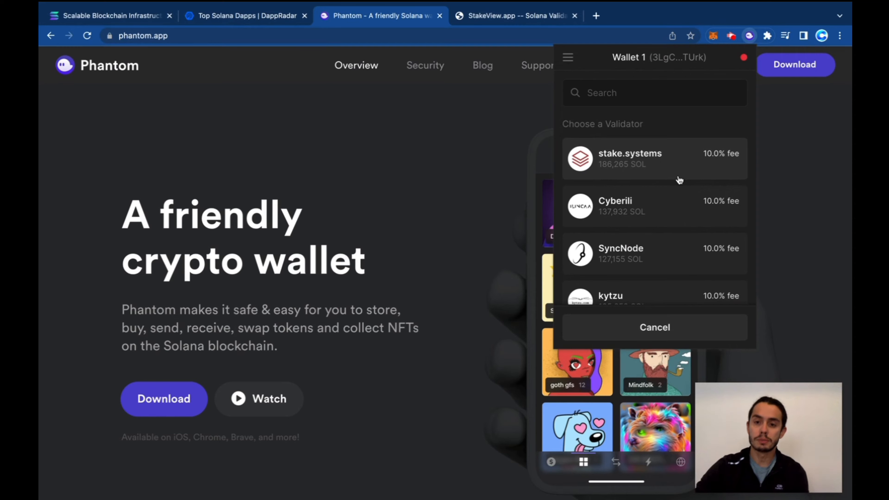
scroll(down, 3)
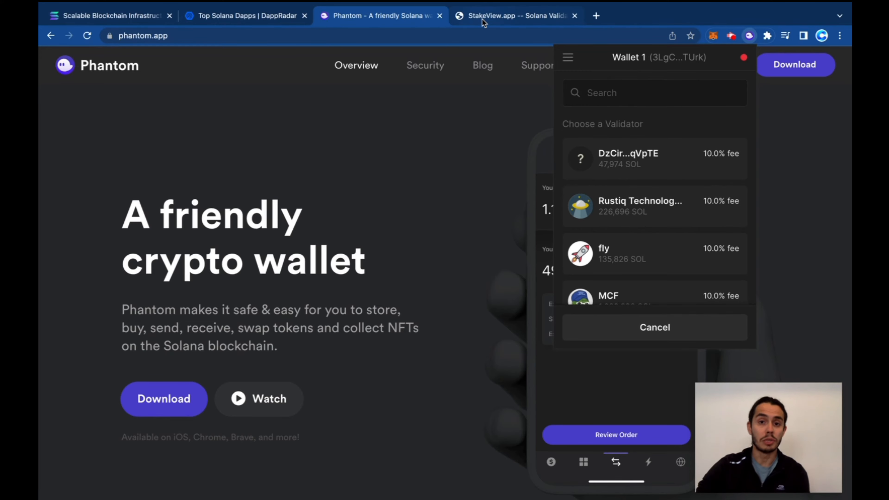
click(512, 15)
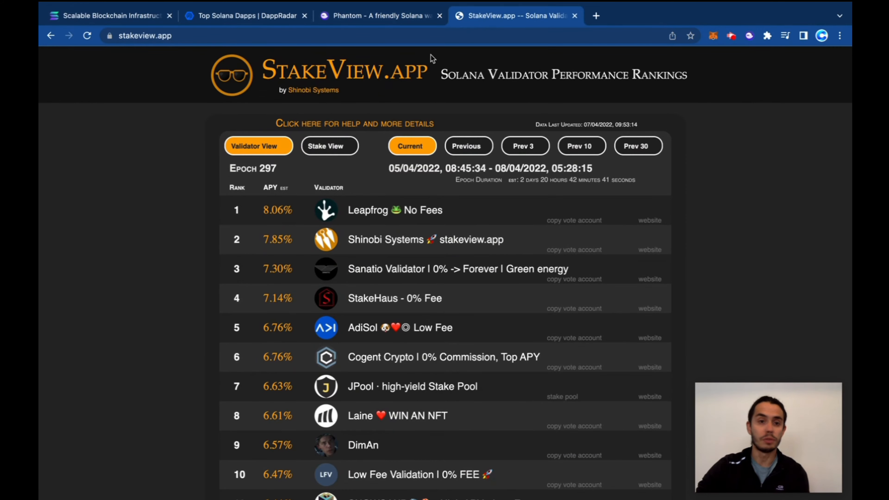
Inspect the Shinobi Systems and AdiSol validator details, browse down past Allnodes and return to the Phantom site.
click(424, 238)
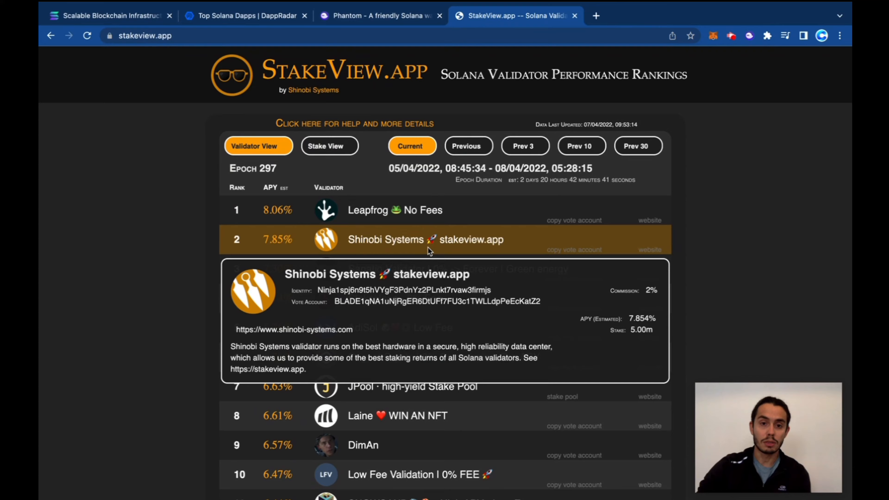
scroll(down, 3)
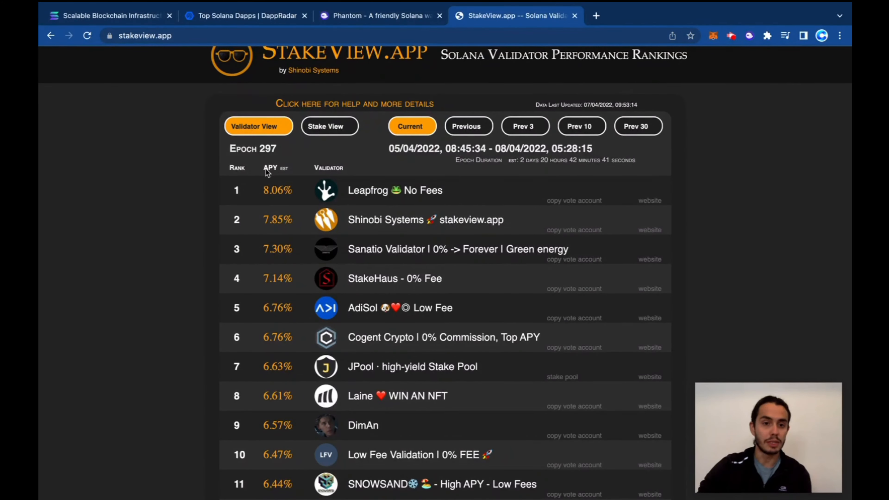
click(399, 307)
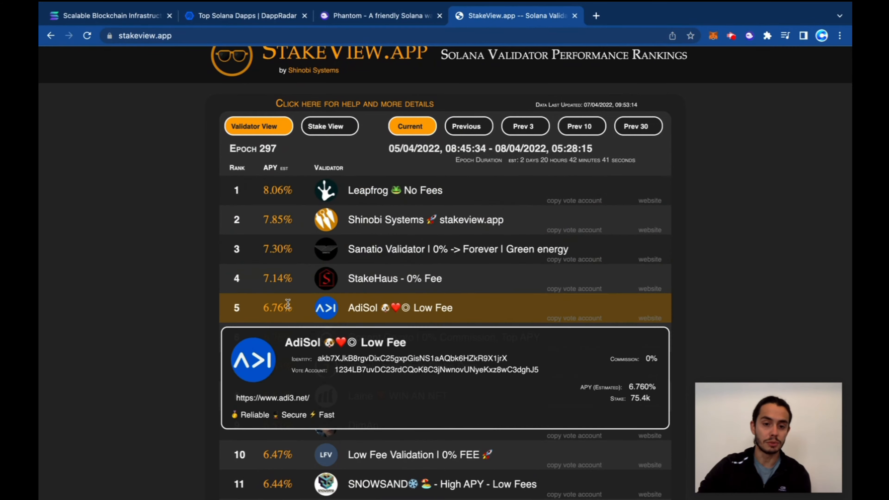
scroll(down, 3)
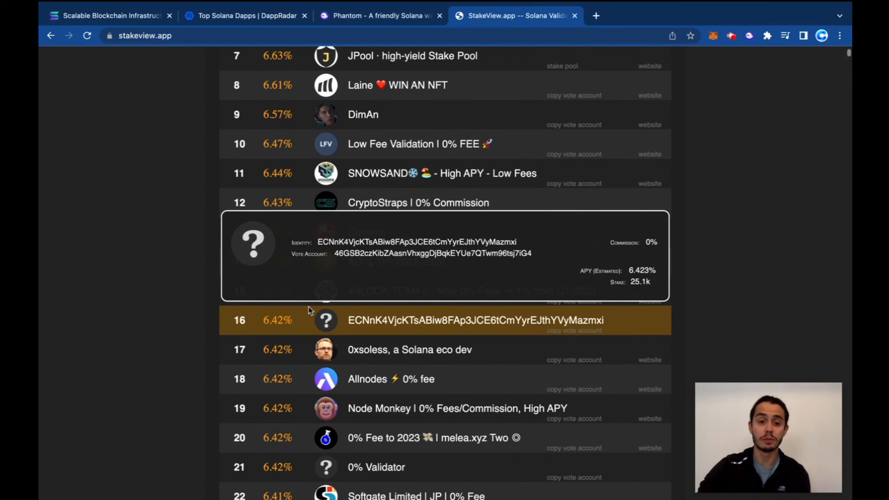
click(379, 16)
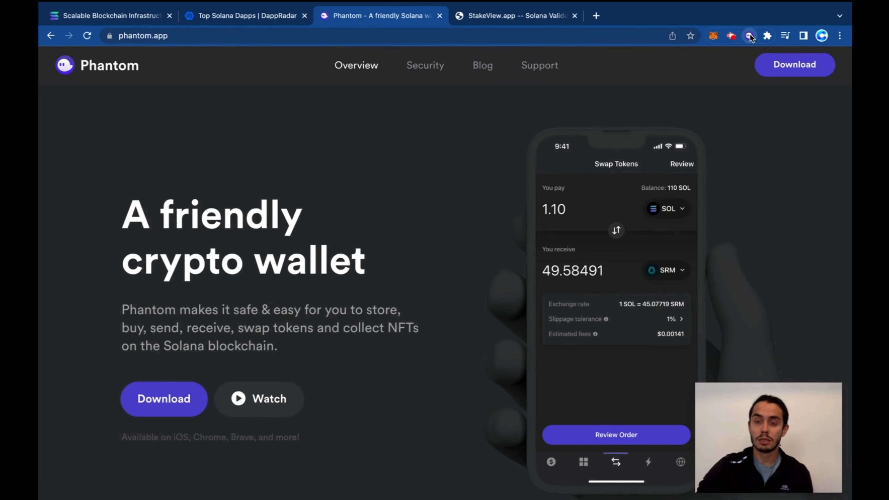
In Phantom's Choose a Validator list, search 'alln' and select Allnodes.
click(749, 35)
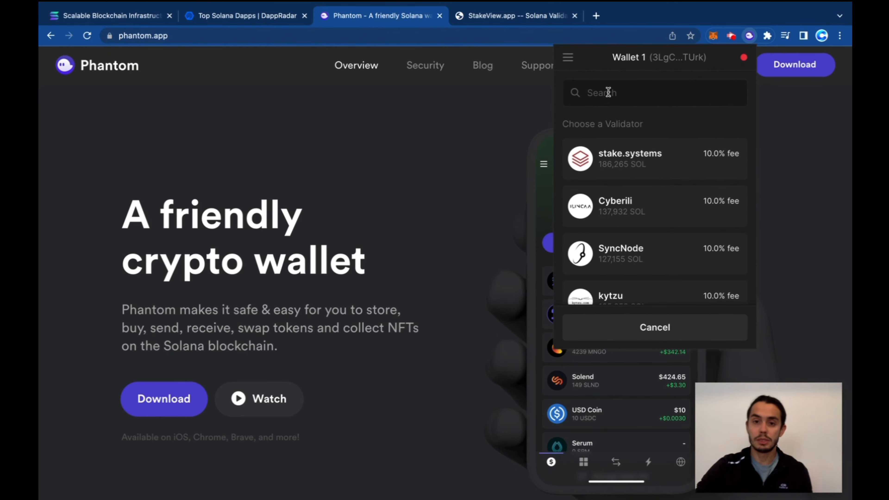
text(alln)
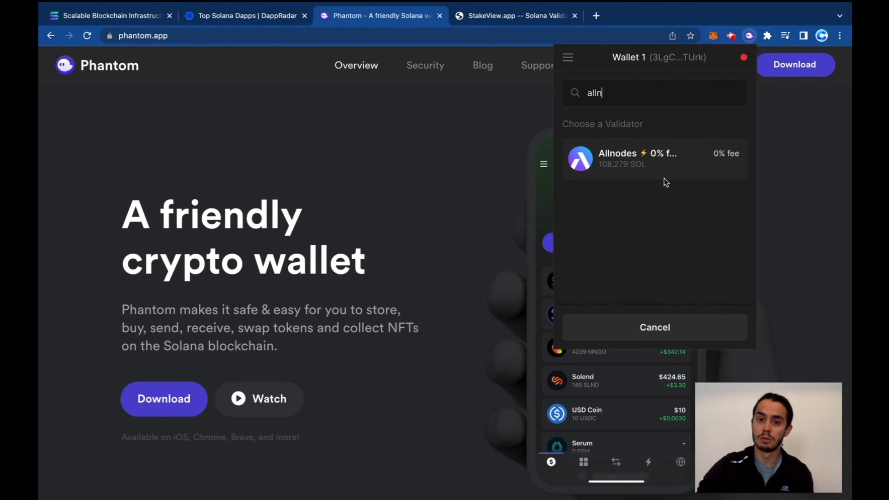
click(654, 159)
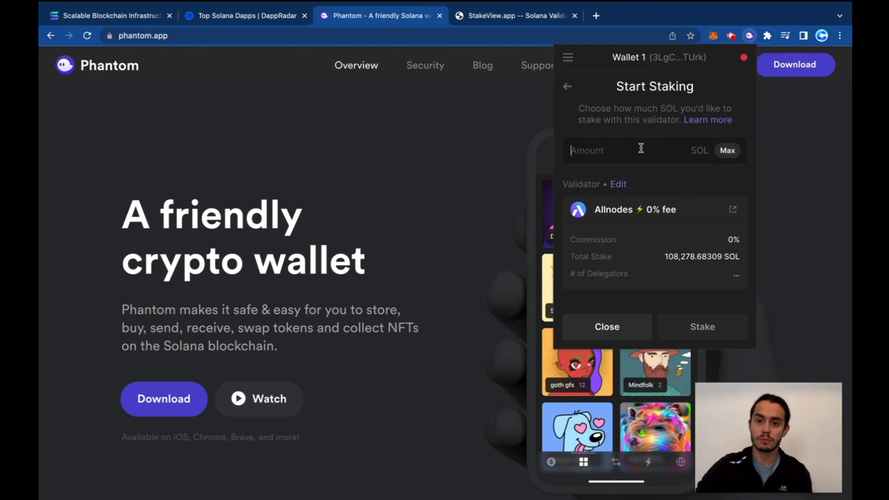
Stake 0.2 SOL with Allnodes and dismiss the staking progress screen.
text(0.529405)
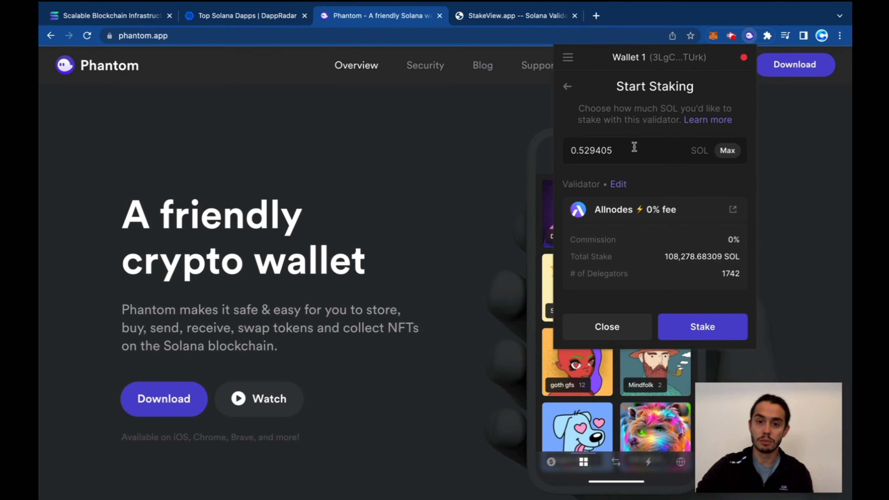
triple_click(591, 150)
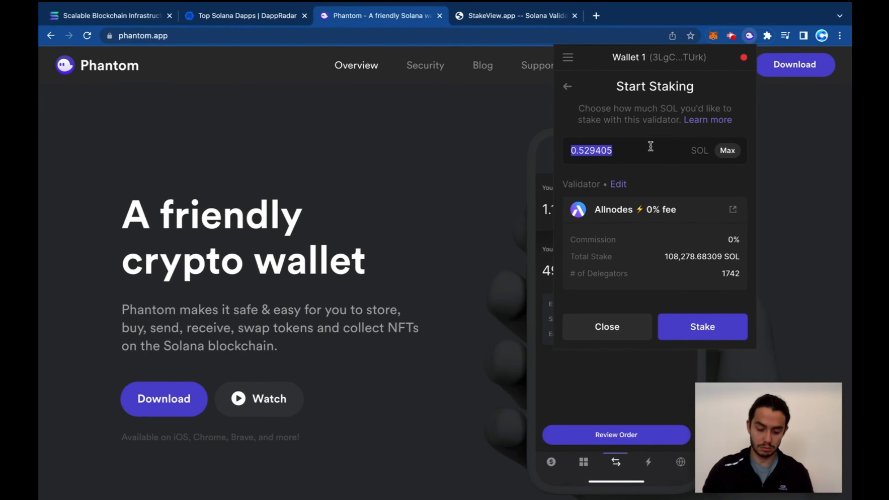
text(0.2)
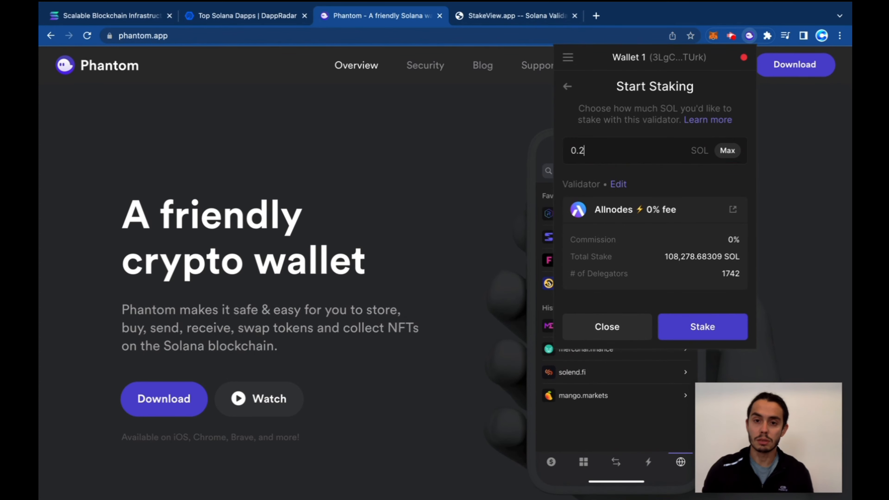
click(702, 326)
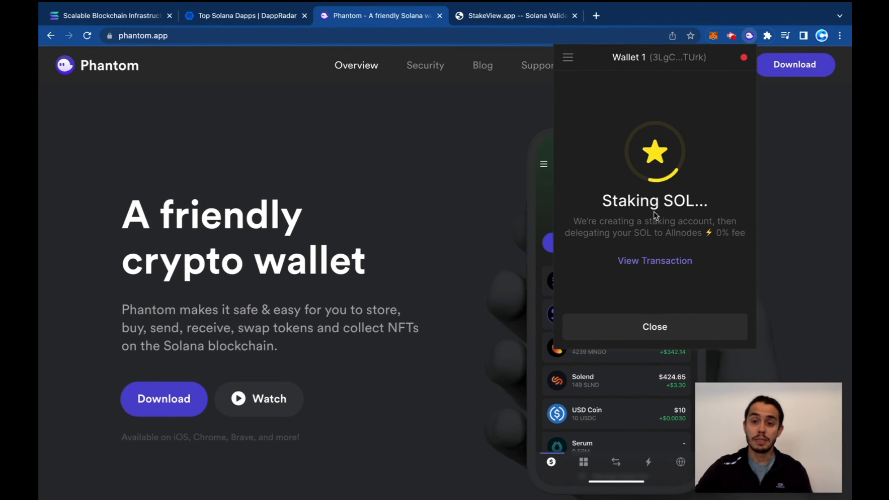
click(654, 326)
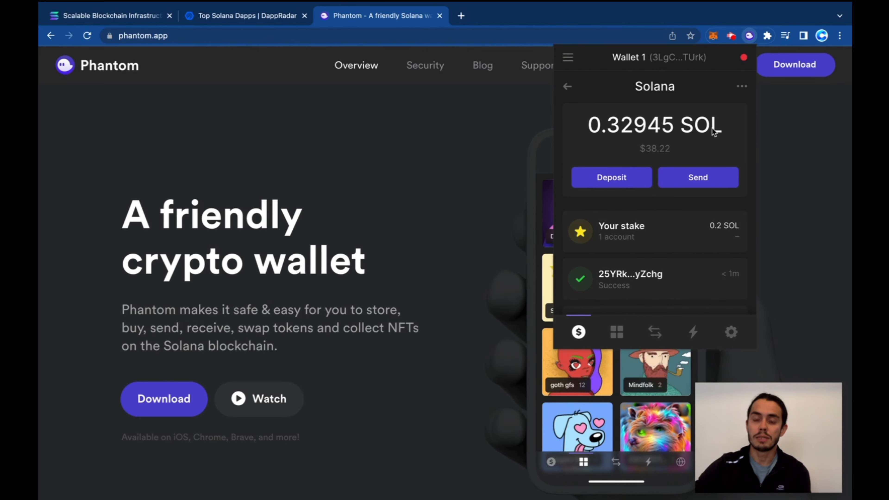
mouse_move(678, 244)
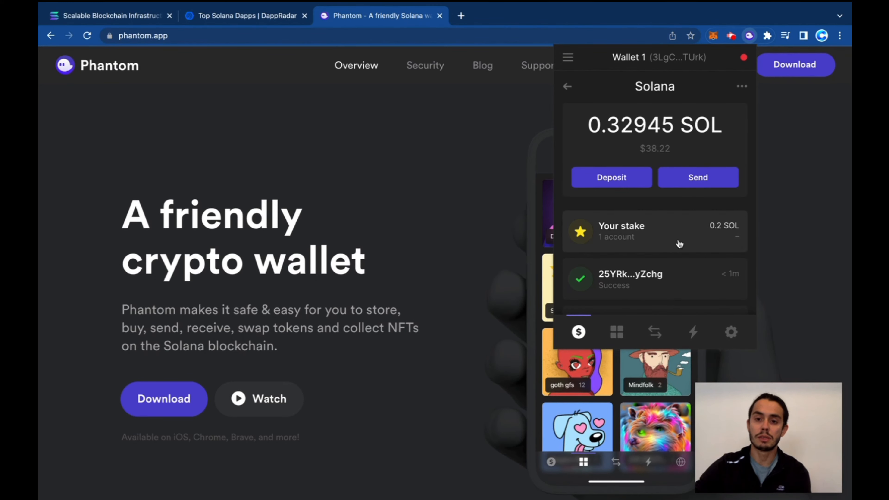